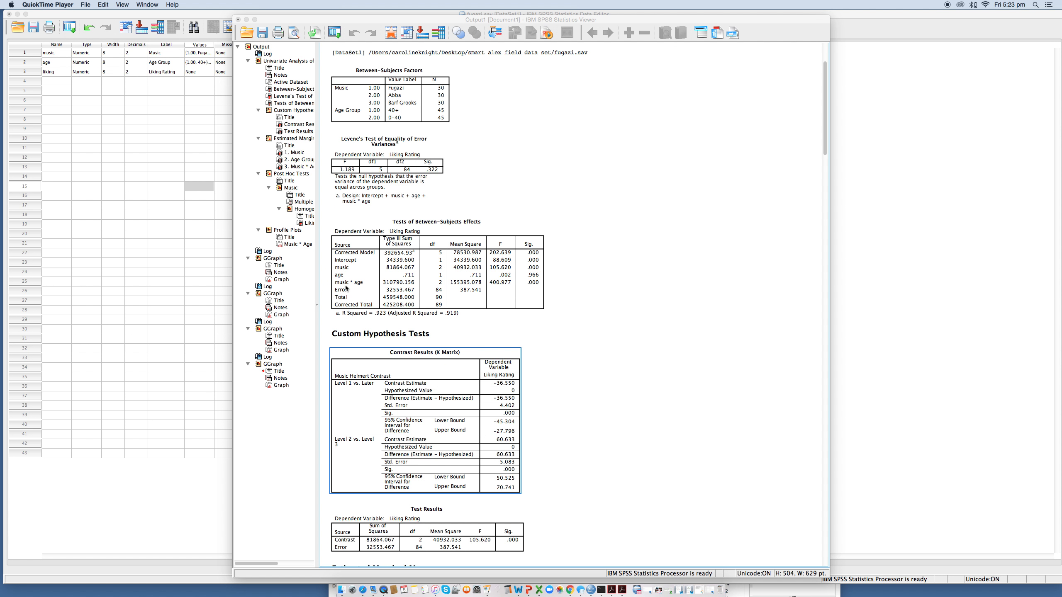
mouse_move(351, 285)
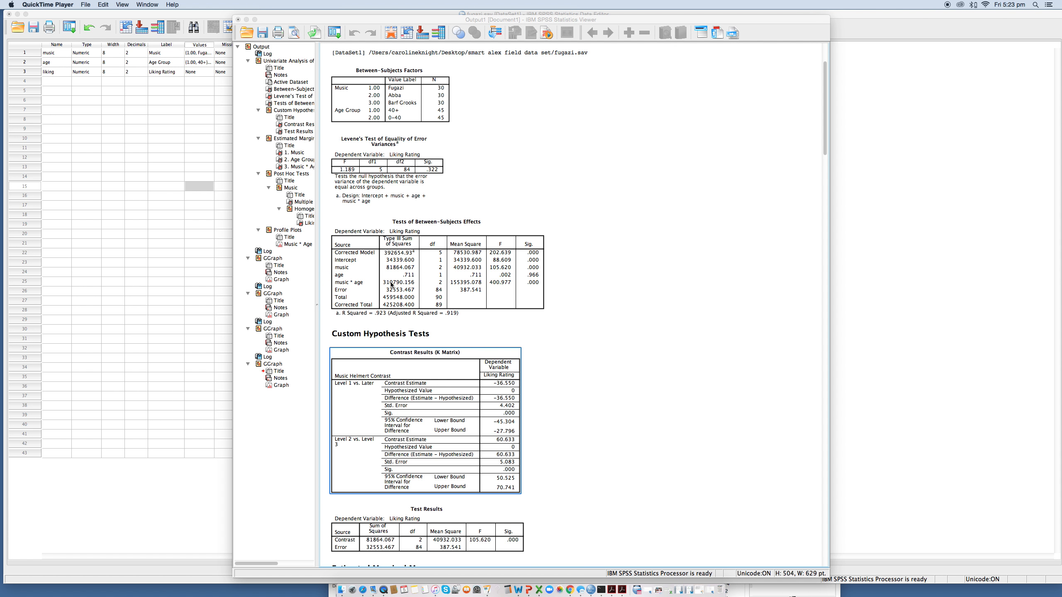
mouse_move(528, 285)
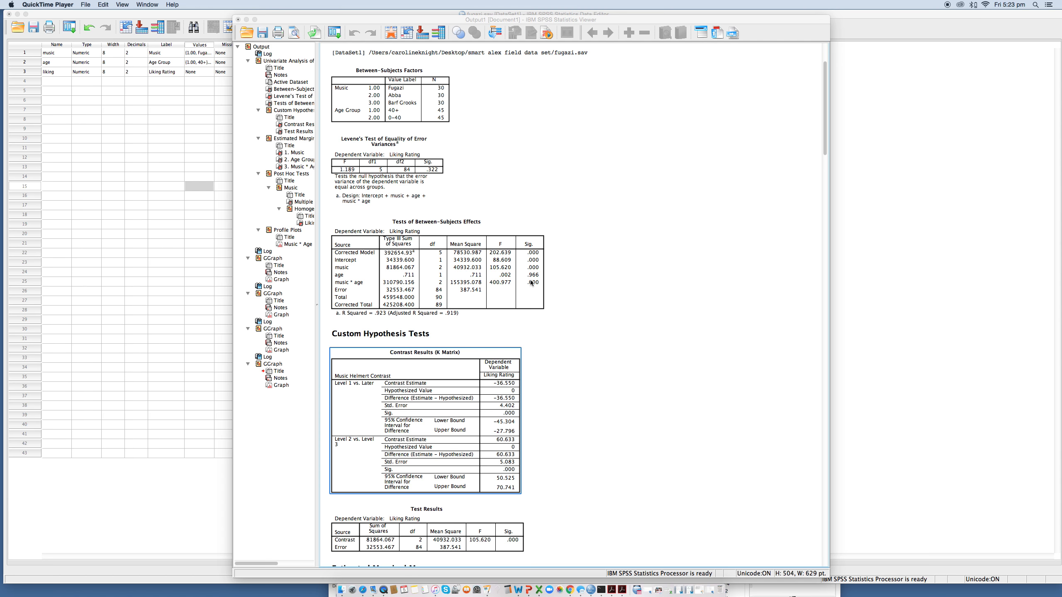
Scroll the output down to the clustered bar chart of mean liking by music and age group
scroll(down, 3)
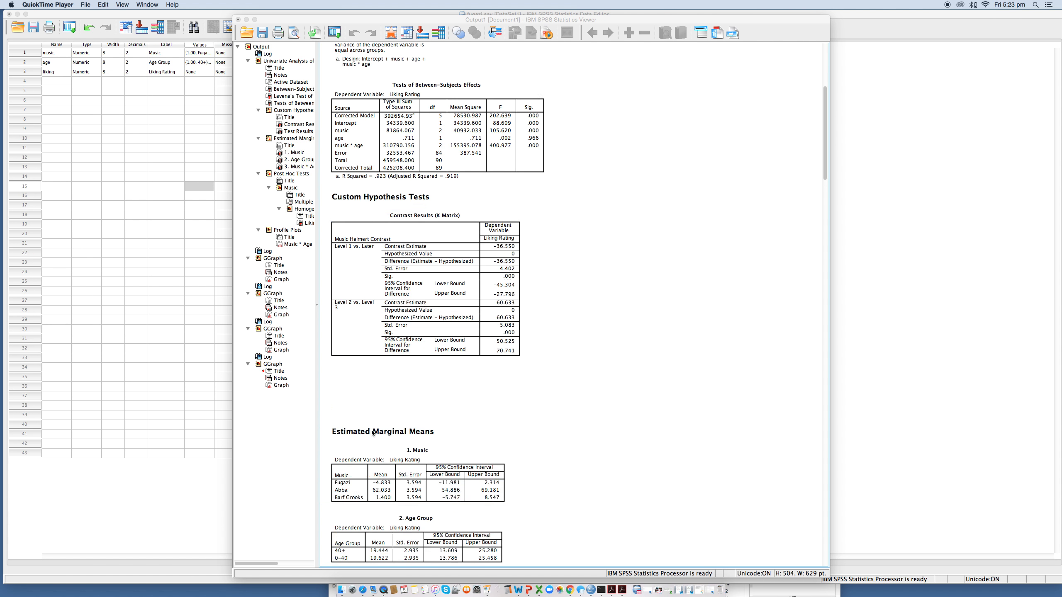
scroll(down, 3)
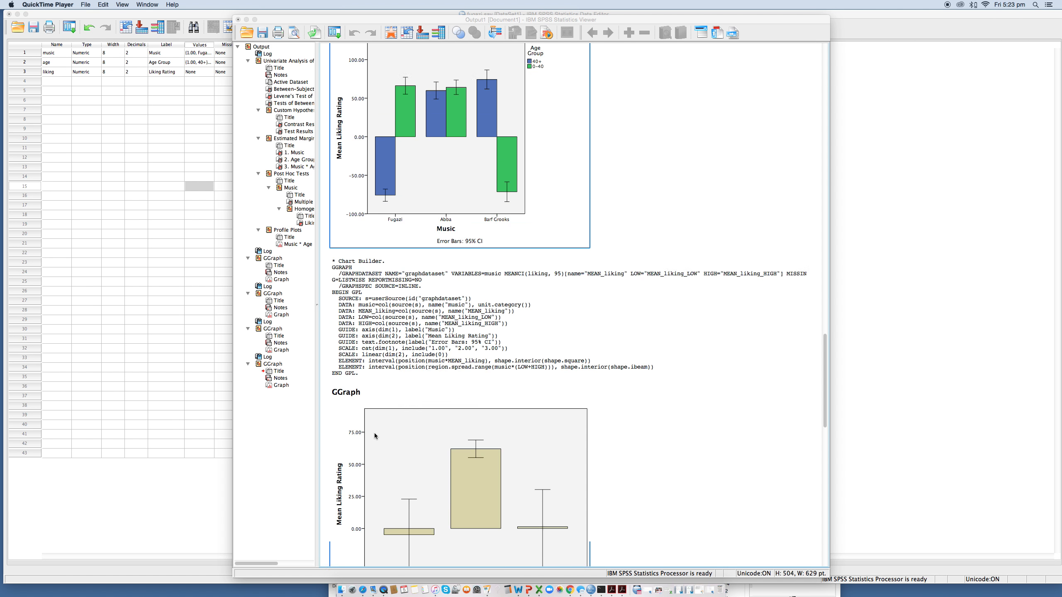
scroll(down, 3)
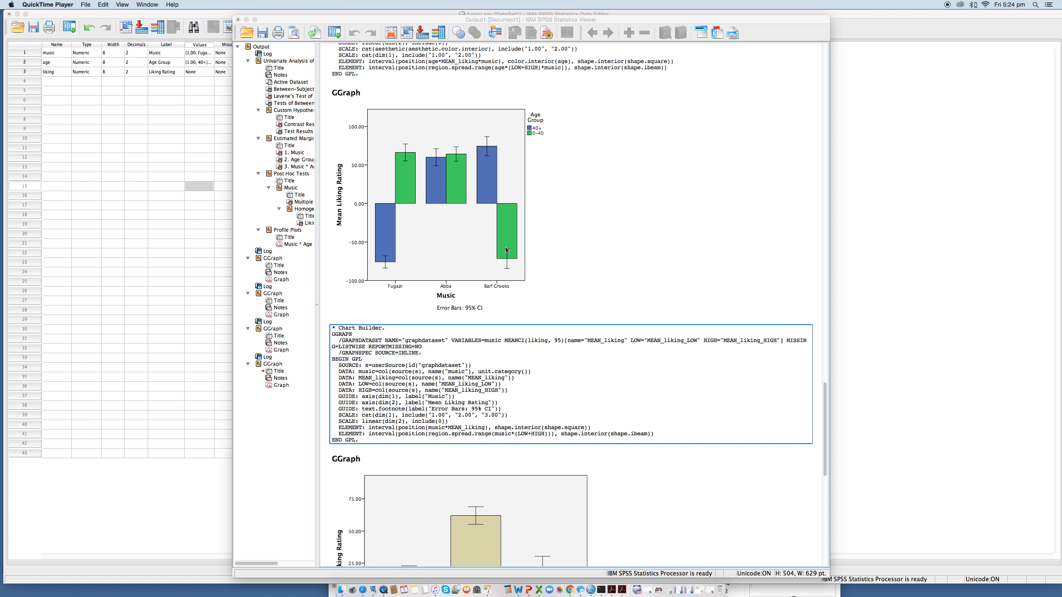
mouse_move(544, 135)
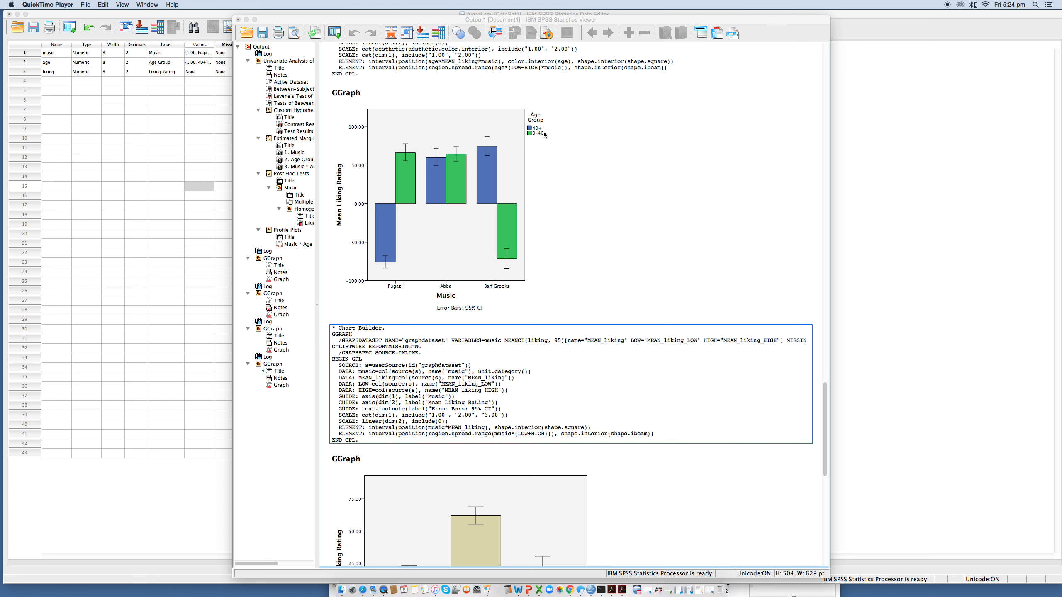
mouse_move(543, 139)
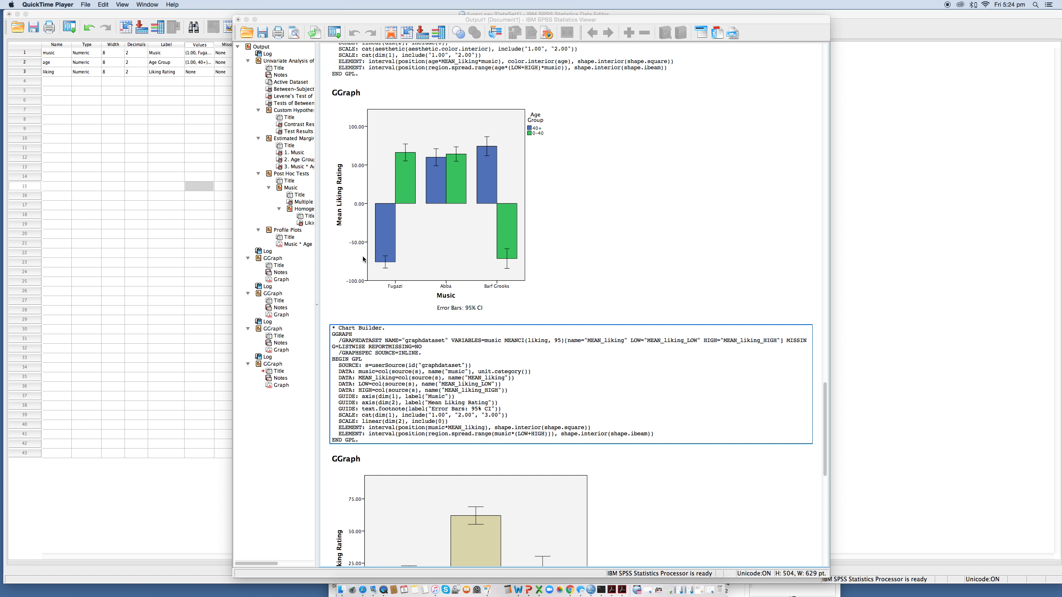
mouse_move(464, 273)
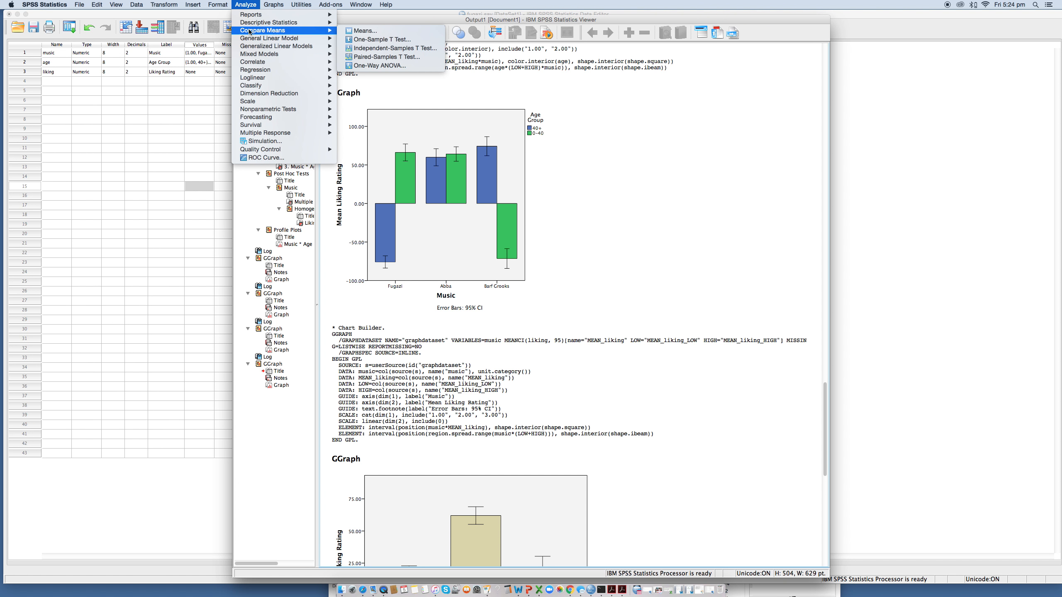
mouse_move(378, 66)
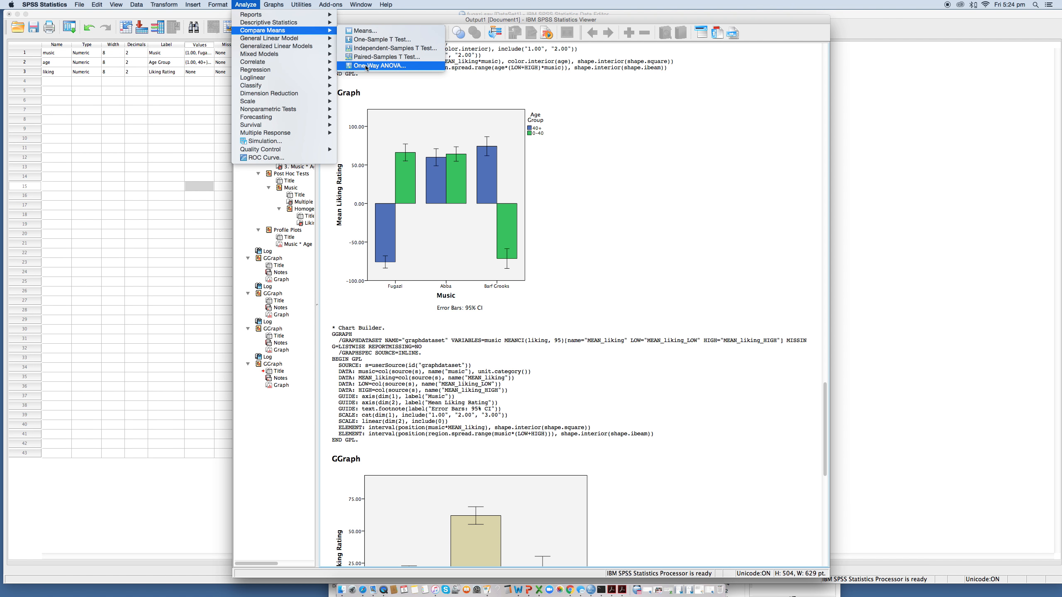
In One-Way ANOVA, put Liking Rating in the Dependent List and Music as Factor
click(378, 65)
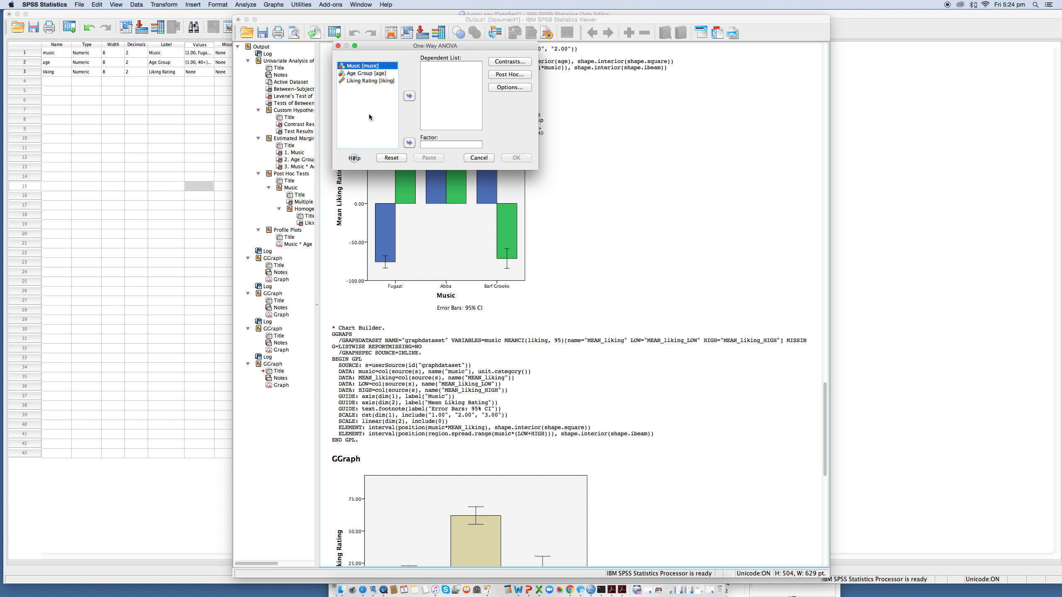
click(366, 80)
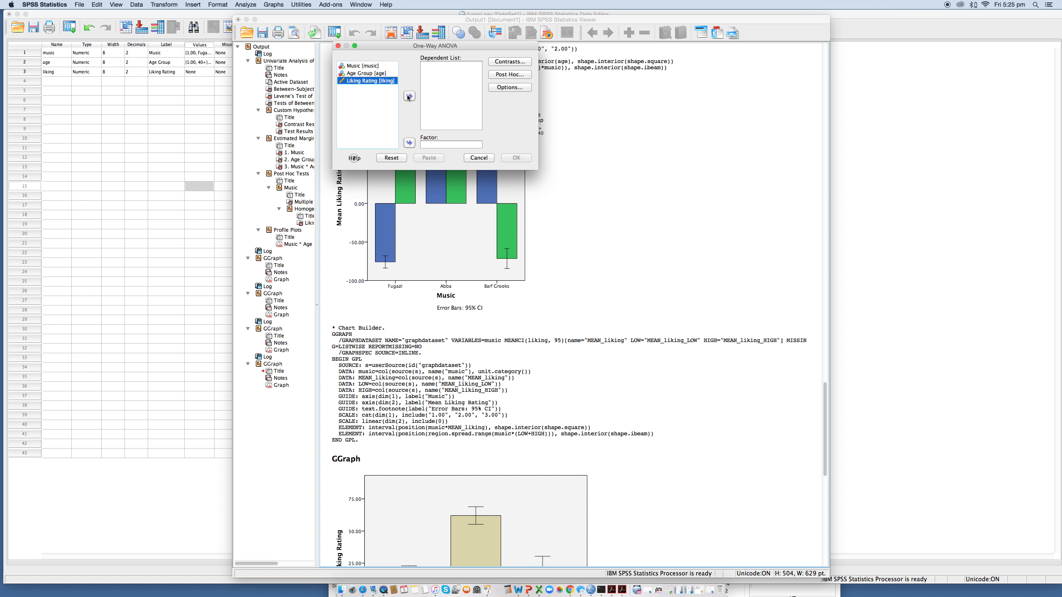
click(409, 95)
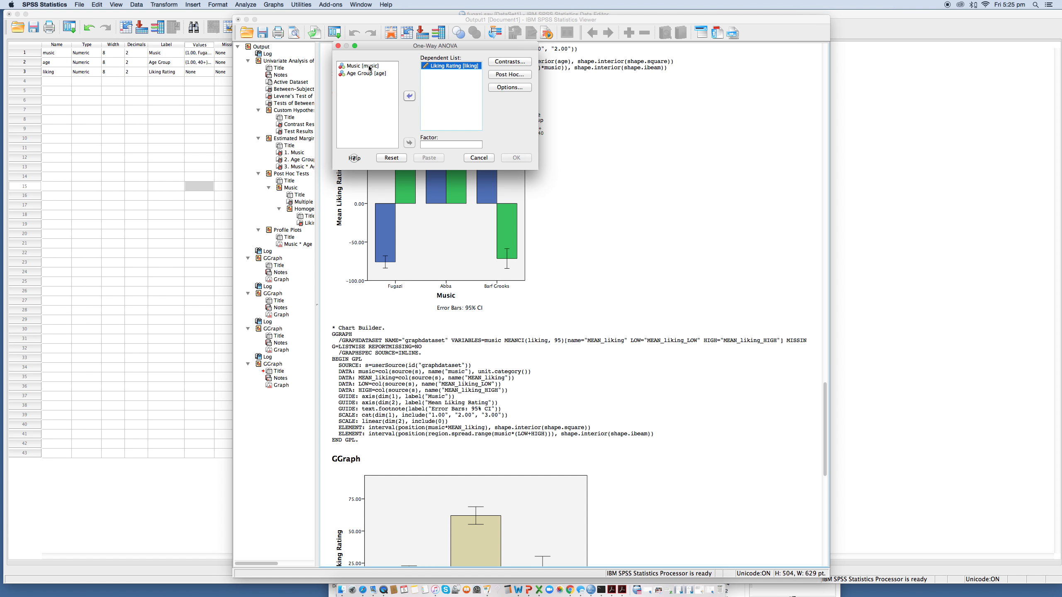
click(366, 65)
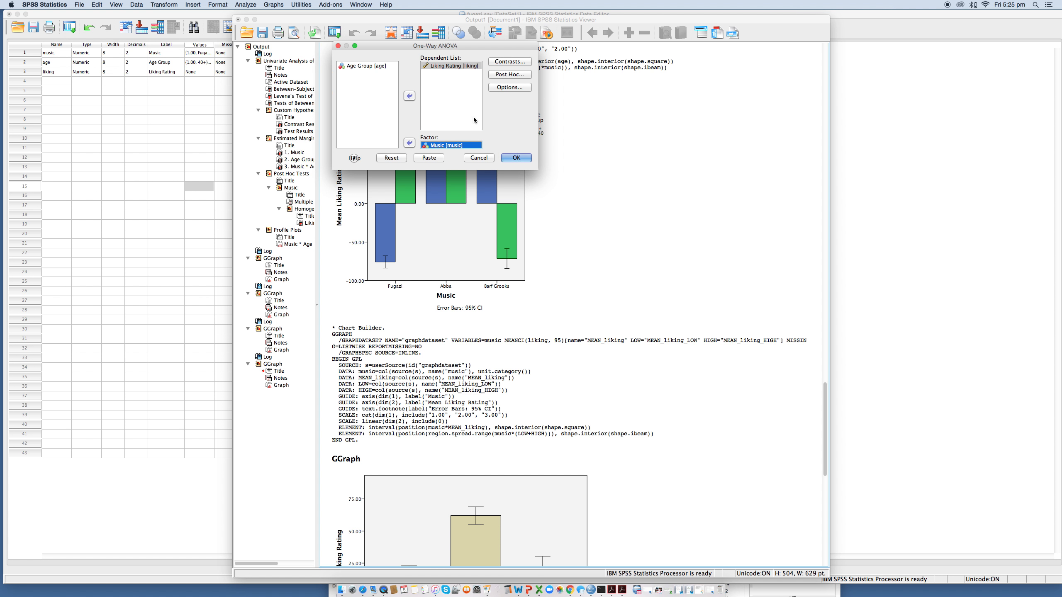
click(509, 62)
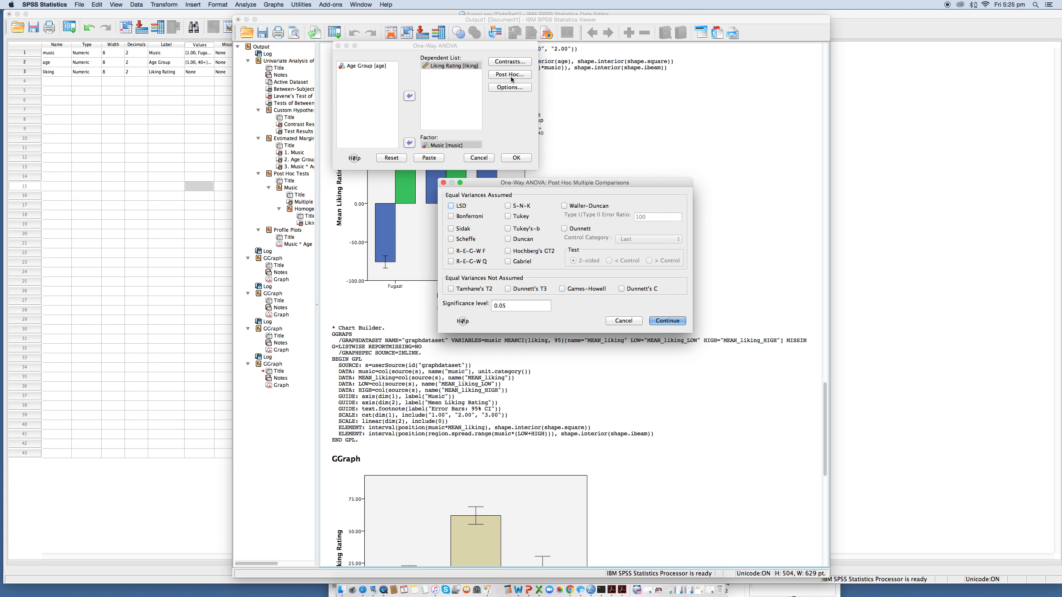
mouse_move(568, 292)
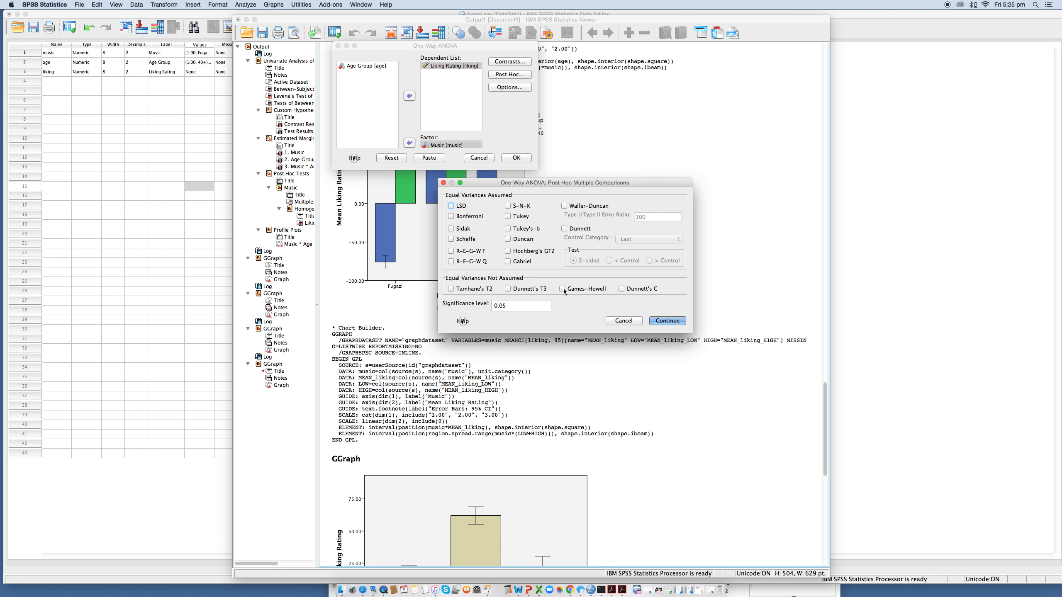
Select Games-Howell post hoc comparisons and run the ANOVA of liking by music
click(564, 289)
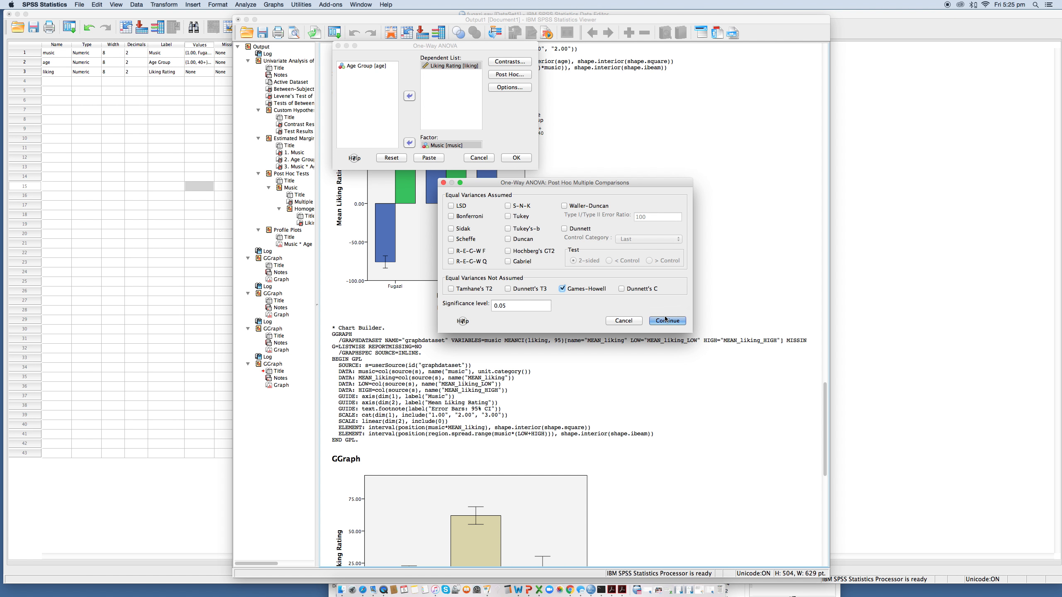
click(667, 320)
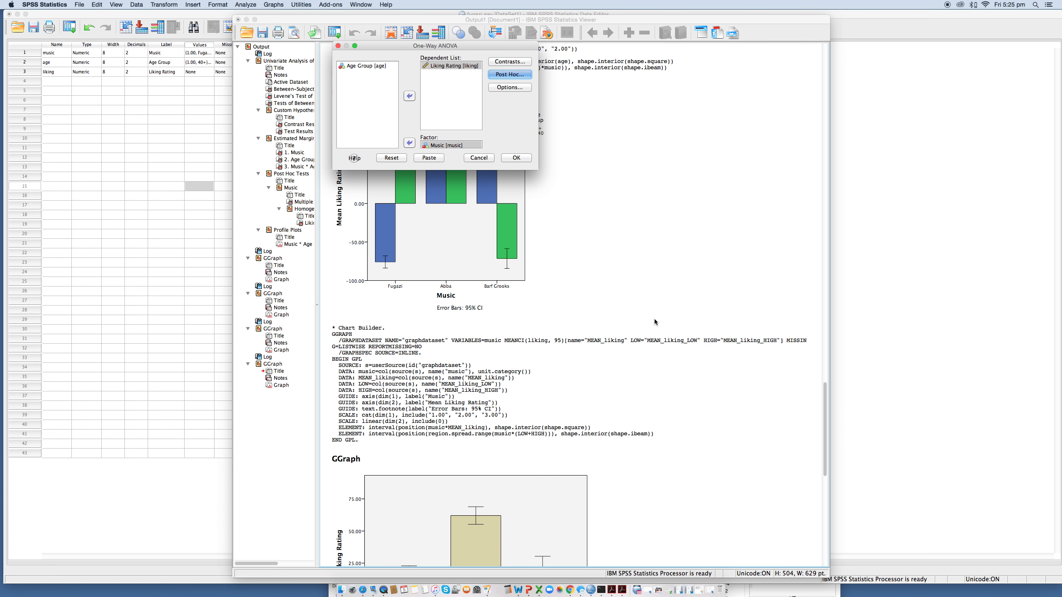
mouse_move(517, 158)
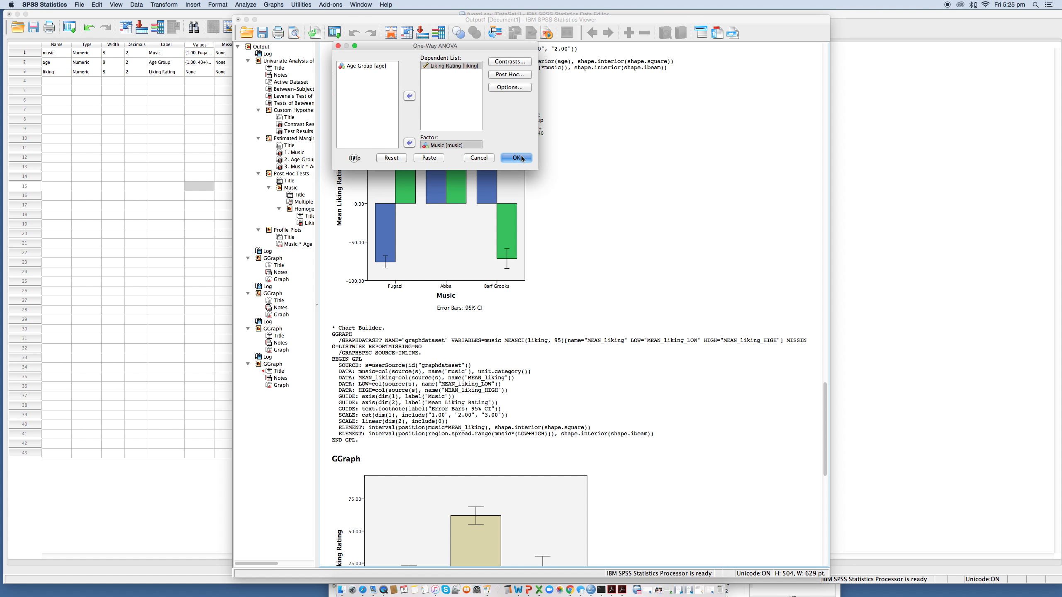
click(515, 157)
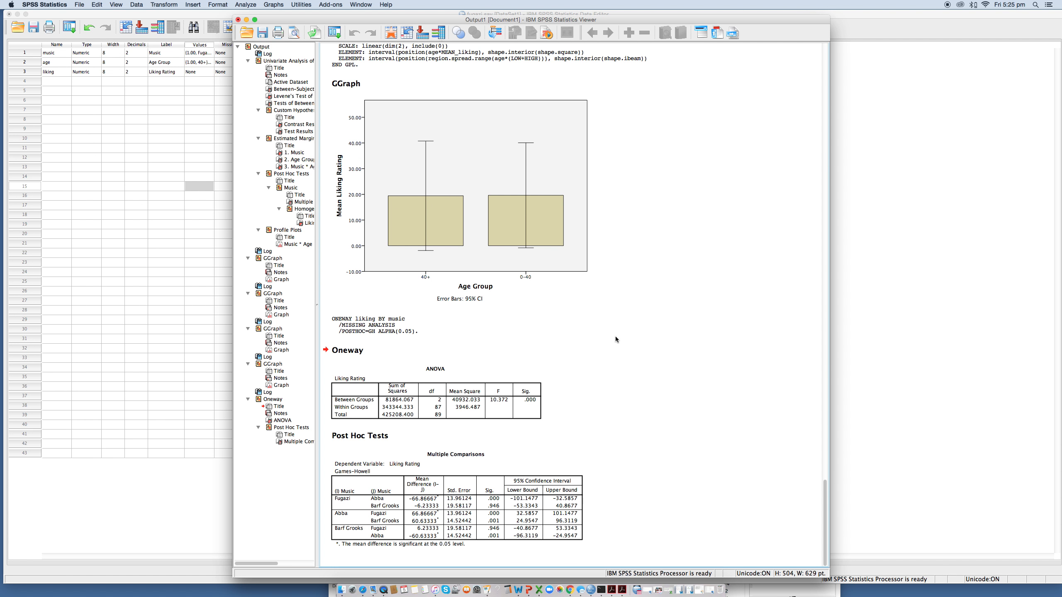
mouse_move(599, 510)
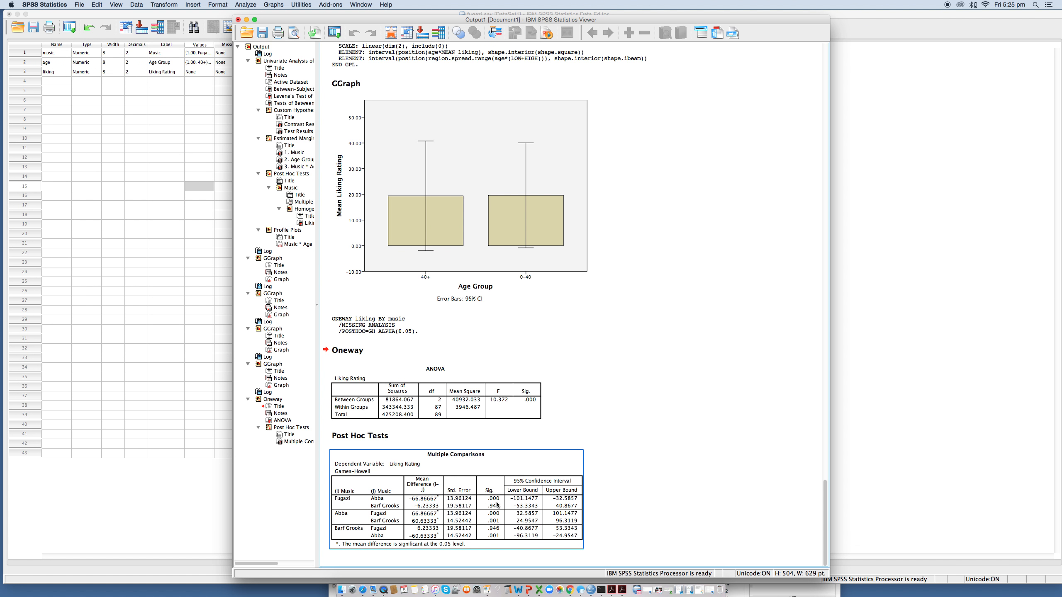
mouse_move(498, 505)
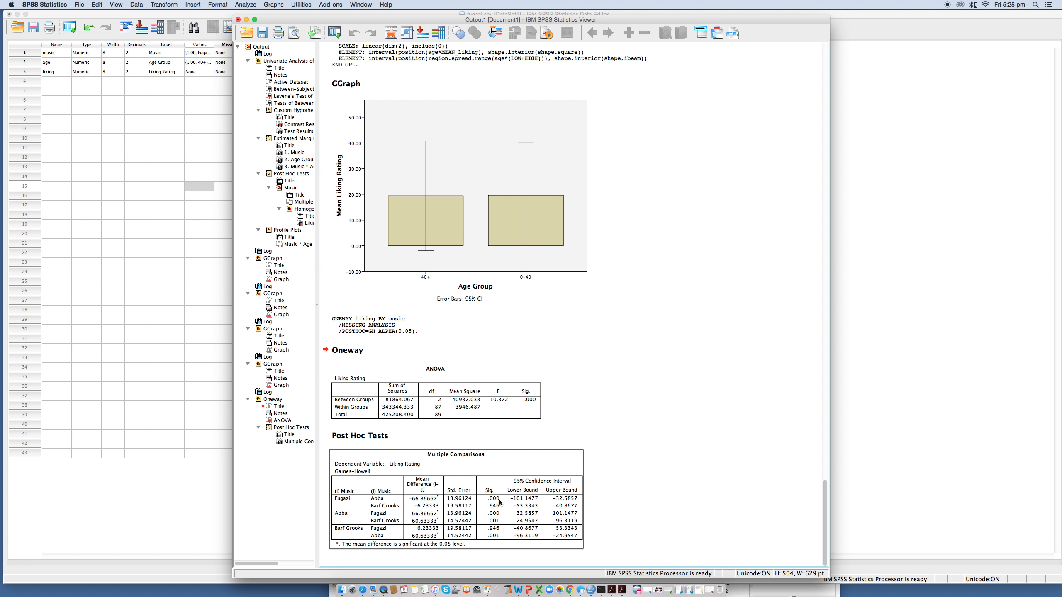
mouse_move(499, 500)
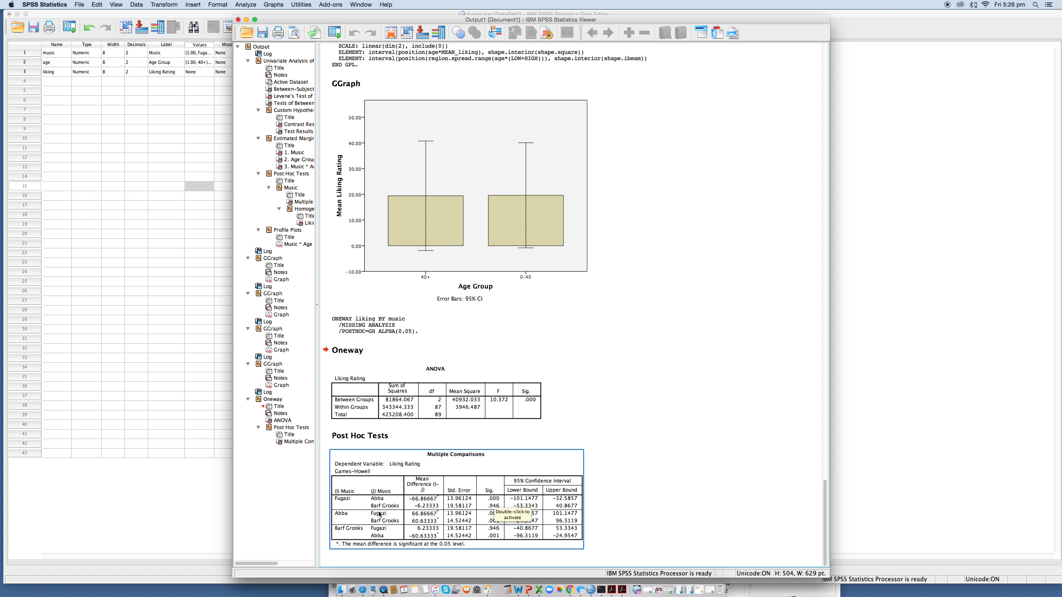
mouse_move(503, 510)
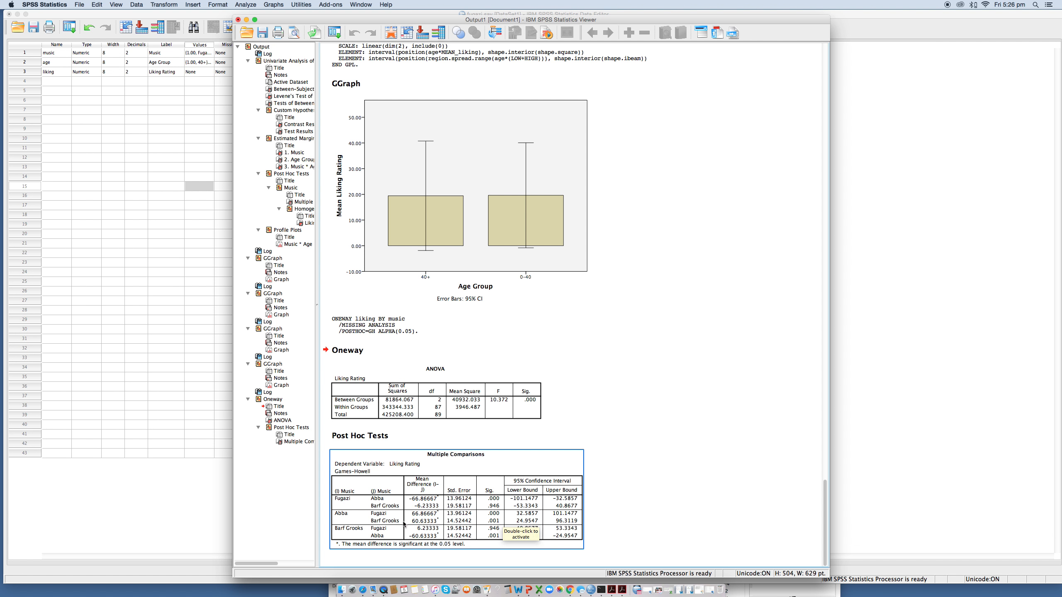
mouse_move(488, 532)
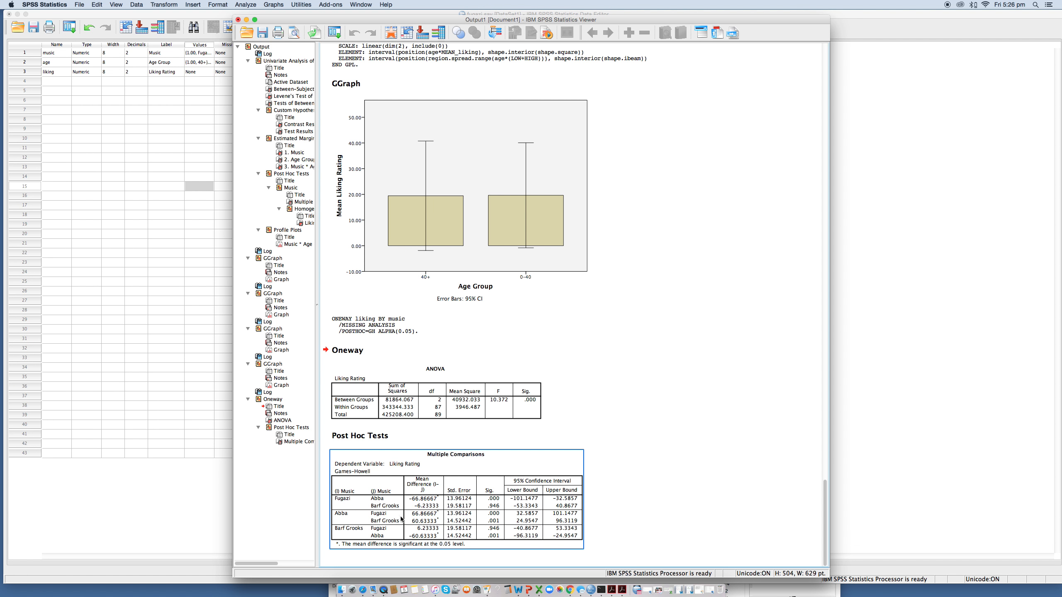
mouse_move(497, 502)
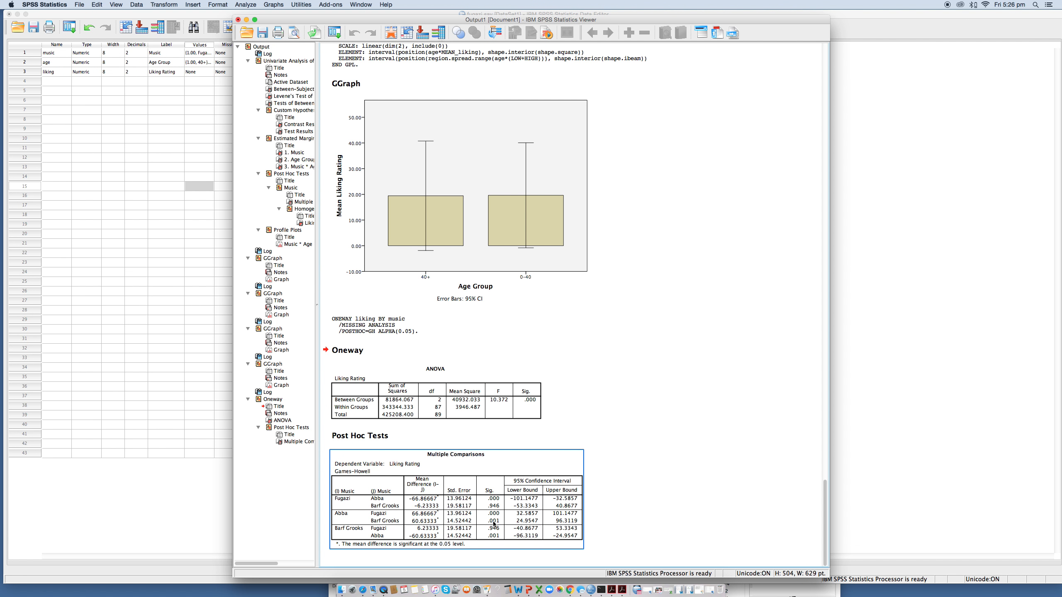
mouse_move(495, 525)
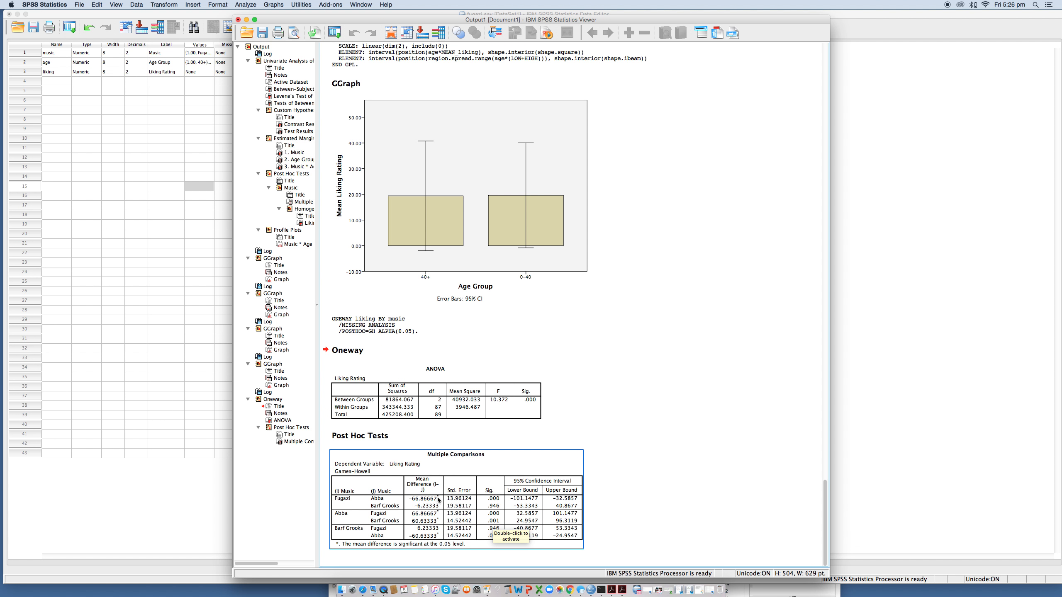
mouse_move(438, 516)
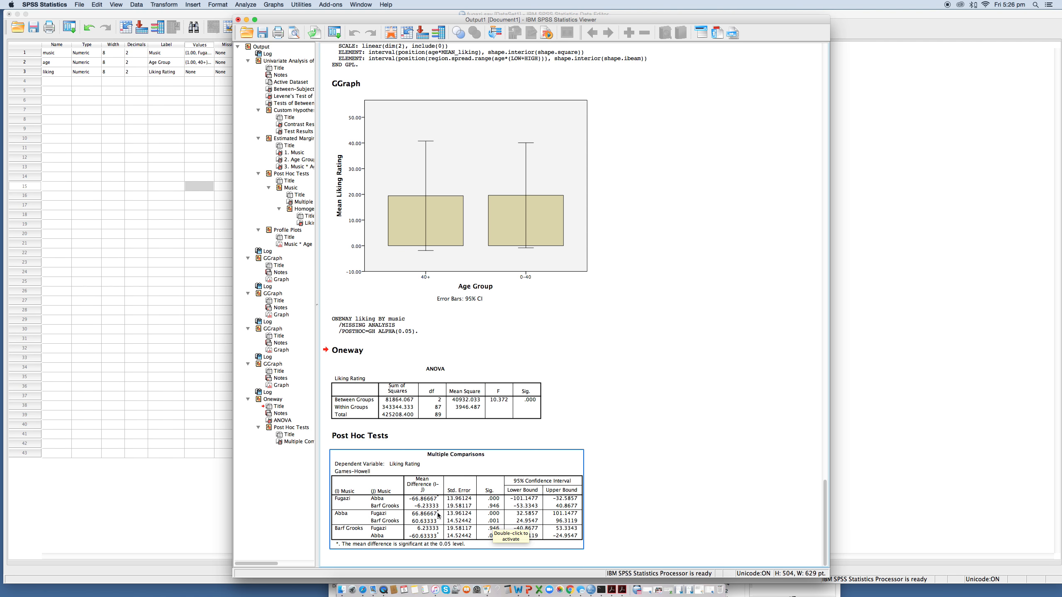
mouse_move(439, 536)
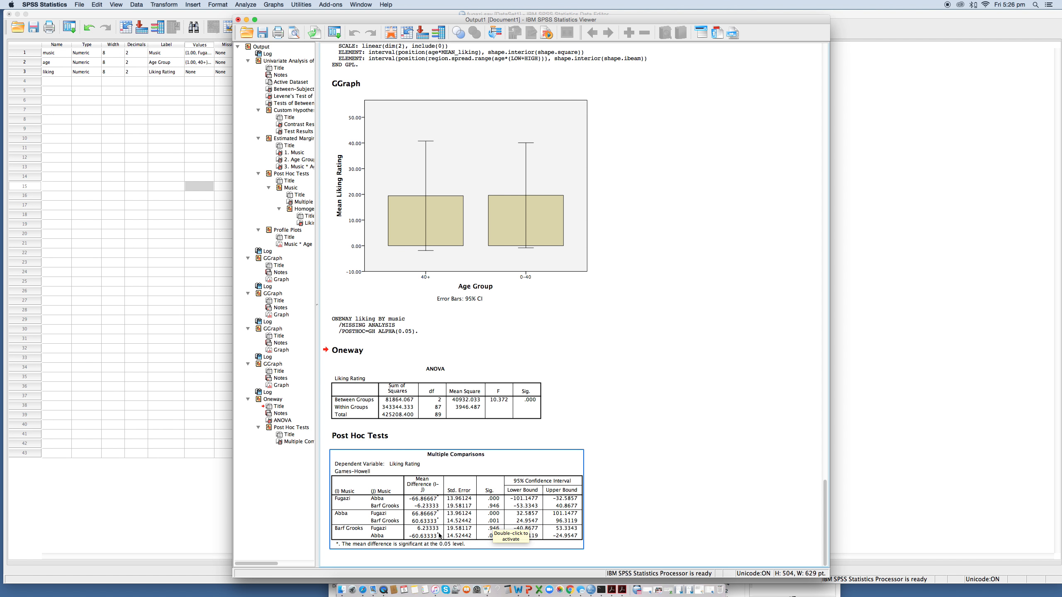